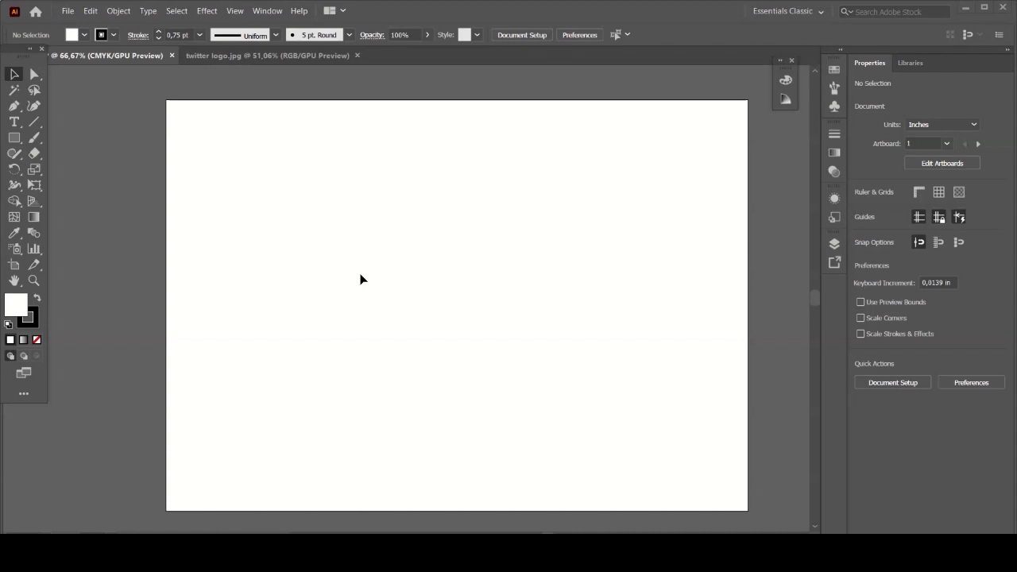
Step: With smart guides on, draw a one-inch starting square with the Rectangle tool
click(237, 11)
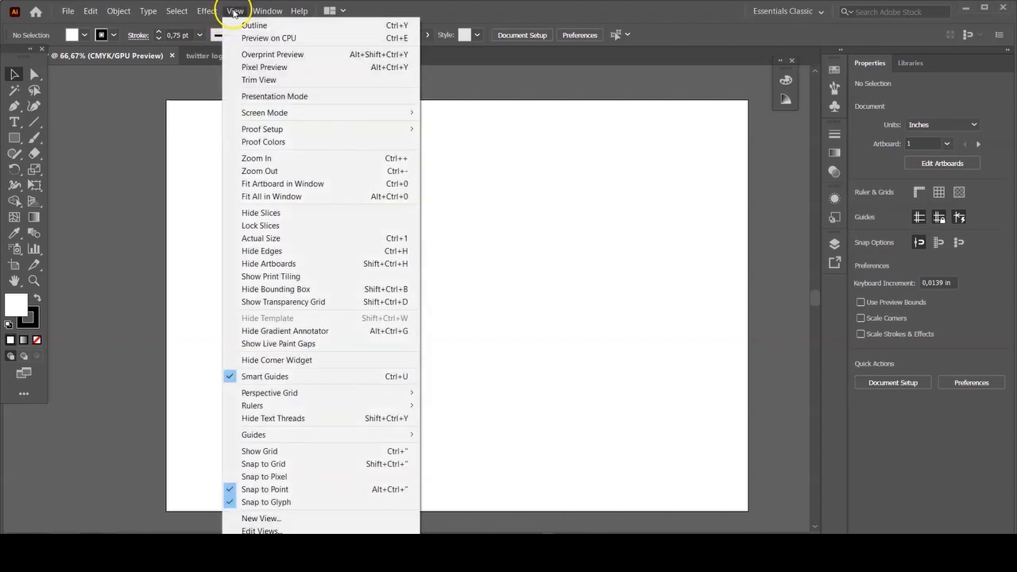
mouse_move(269, 381)
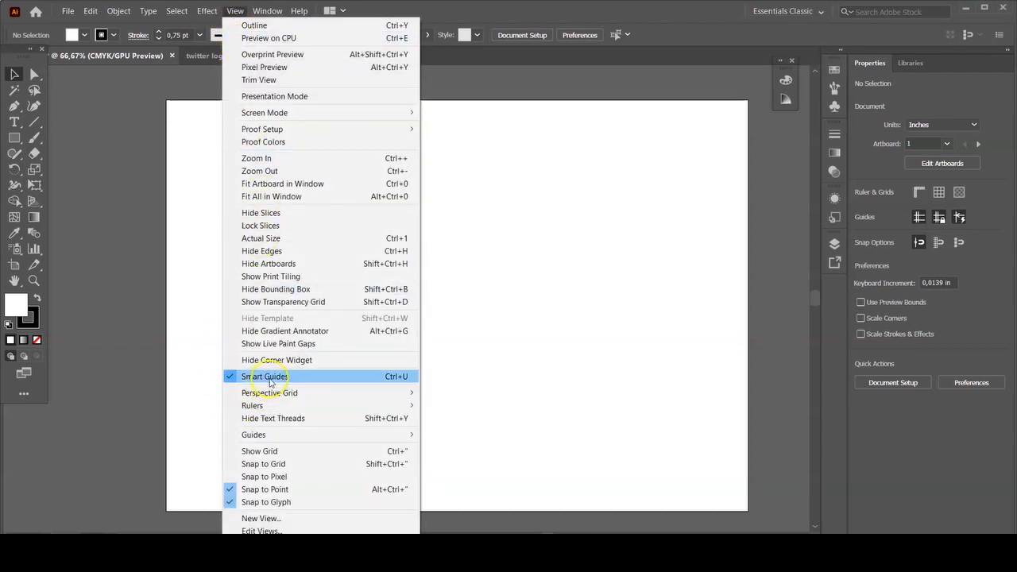
mouse_move(305, 378)
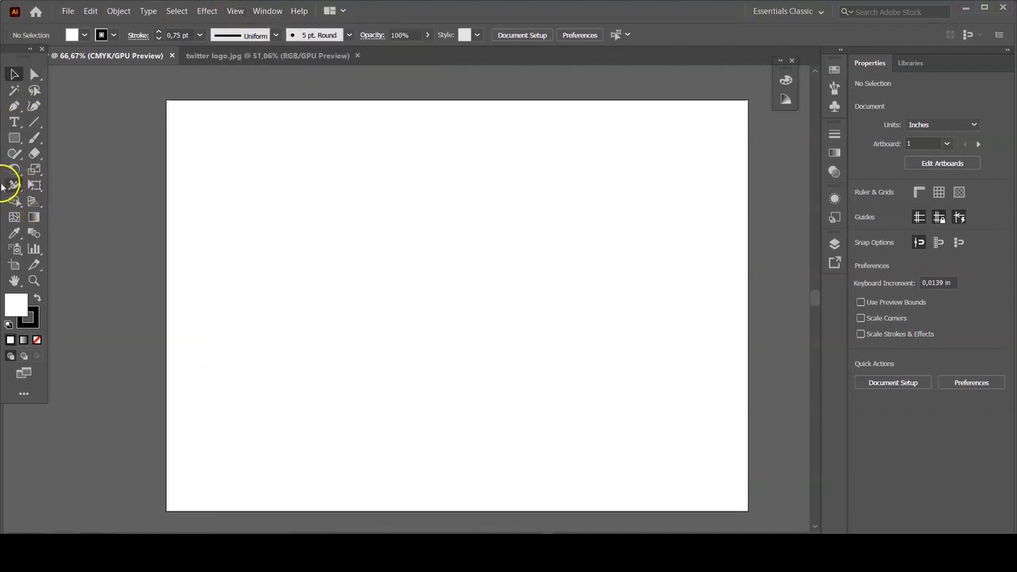
click(14, 140)
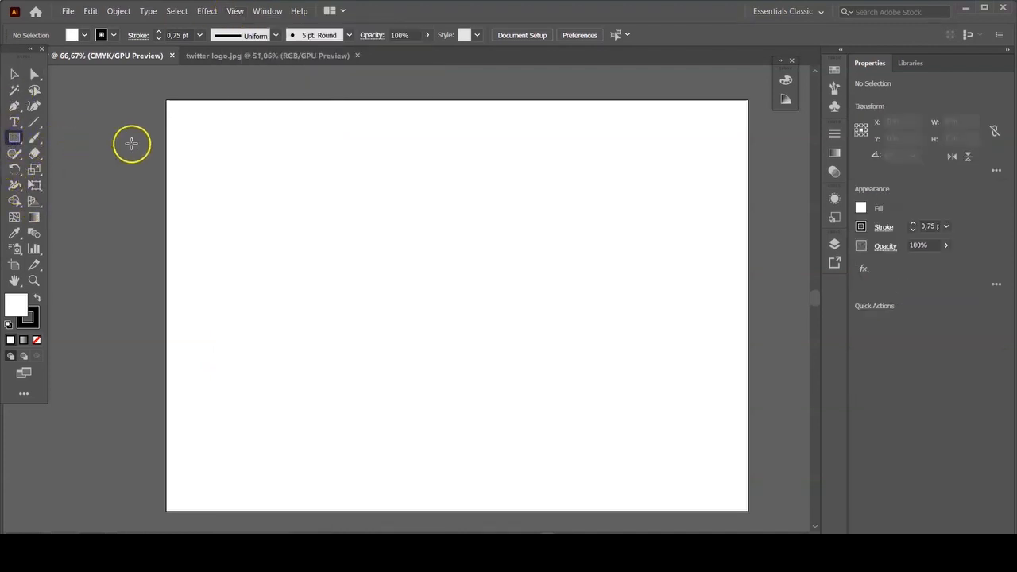
drag(373, 263, 397, 286)
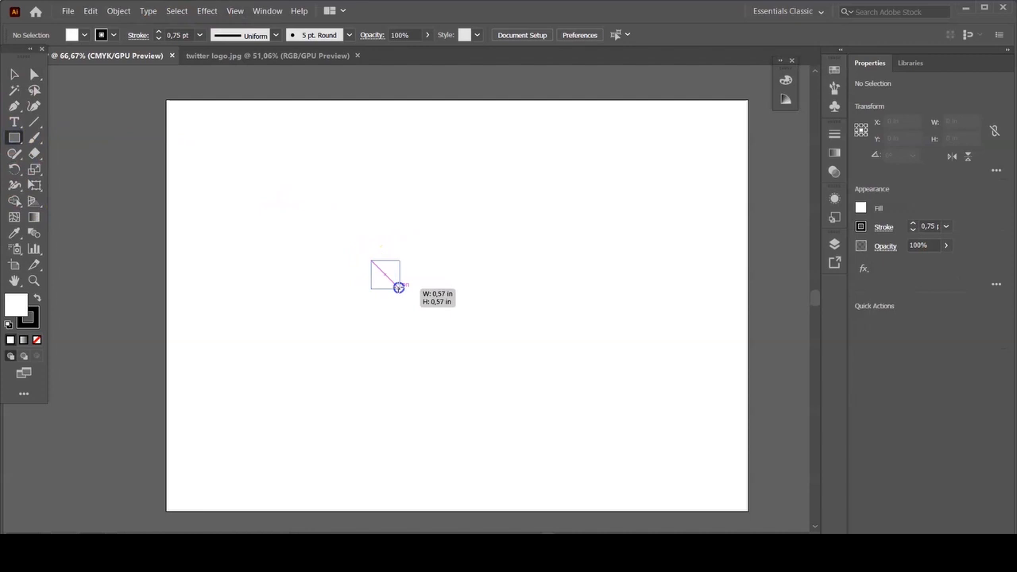
drag(372, 263, 421, 306)
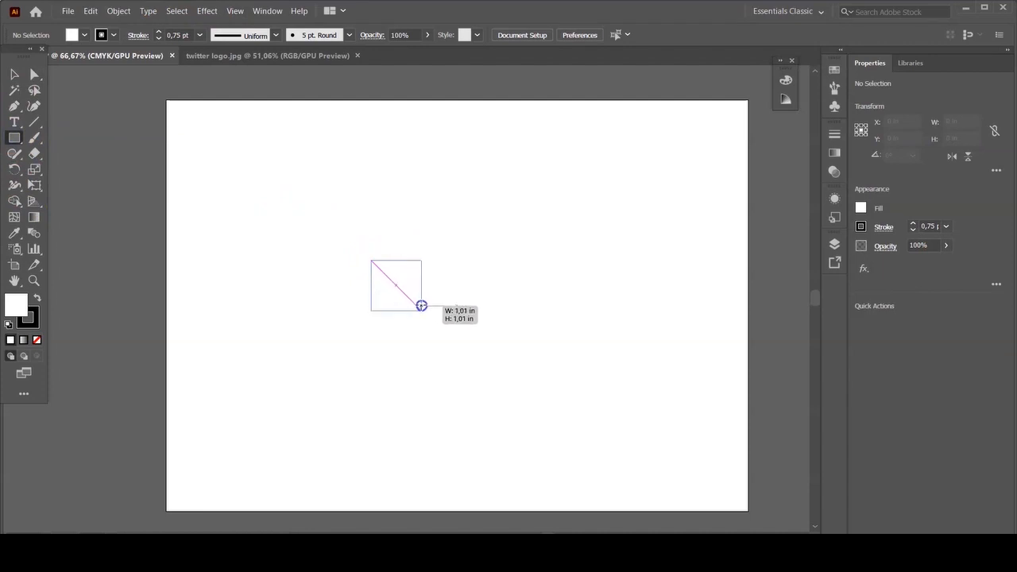
drag(372, 261, 422, 305)
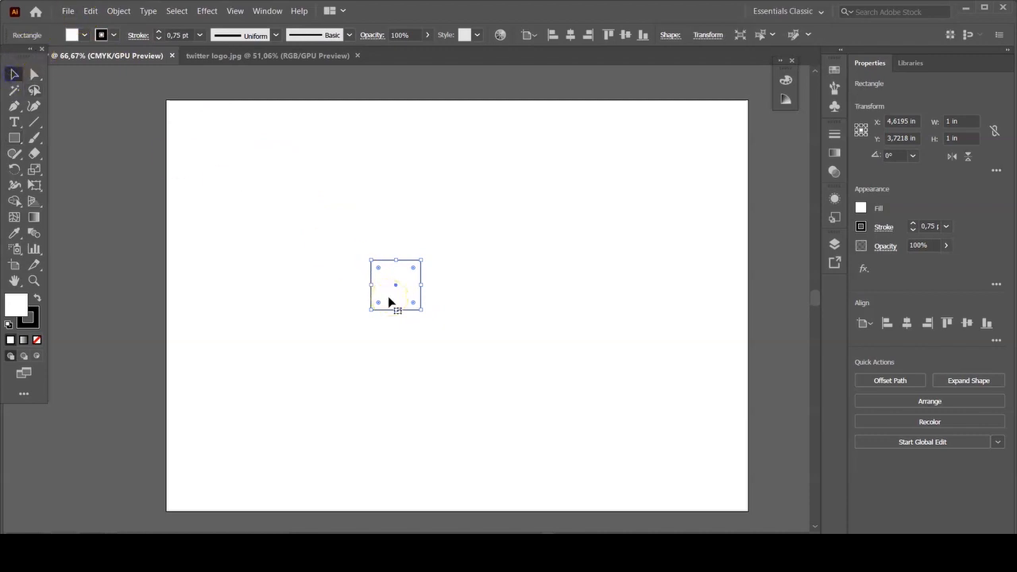
Step: Add a matching square beside it and a larger square next to the pair
drag(396, 285, 439, 301)
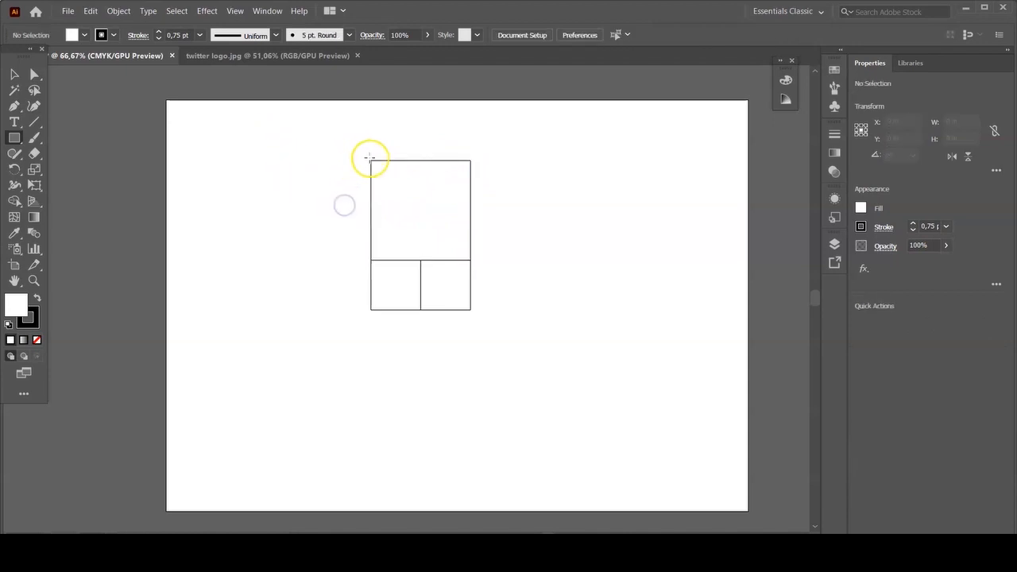
drag(369, 162, 300, 221)
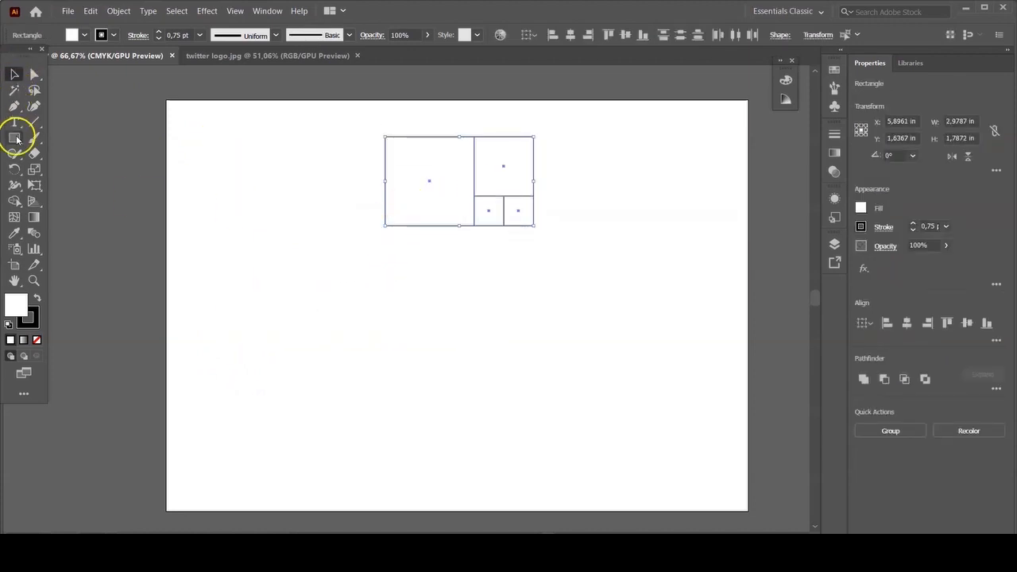
Step: Add two grid-width squares on the right and reposition the completed golden rectangle
drag(384, 230, 525, 366)
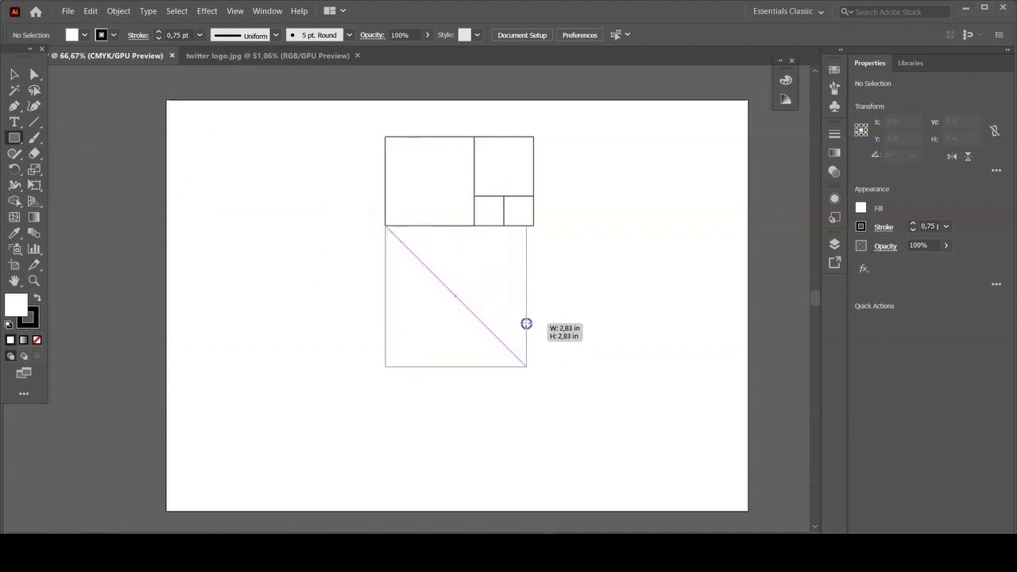
drag(384, 231, 534, 373)
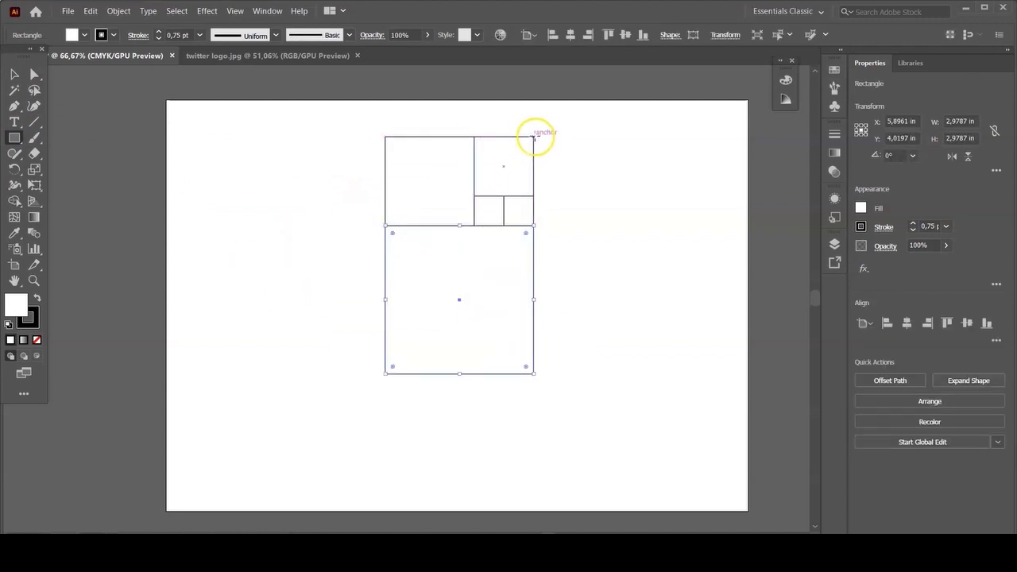
drag(532, 141, 763, 368)
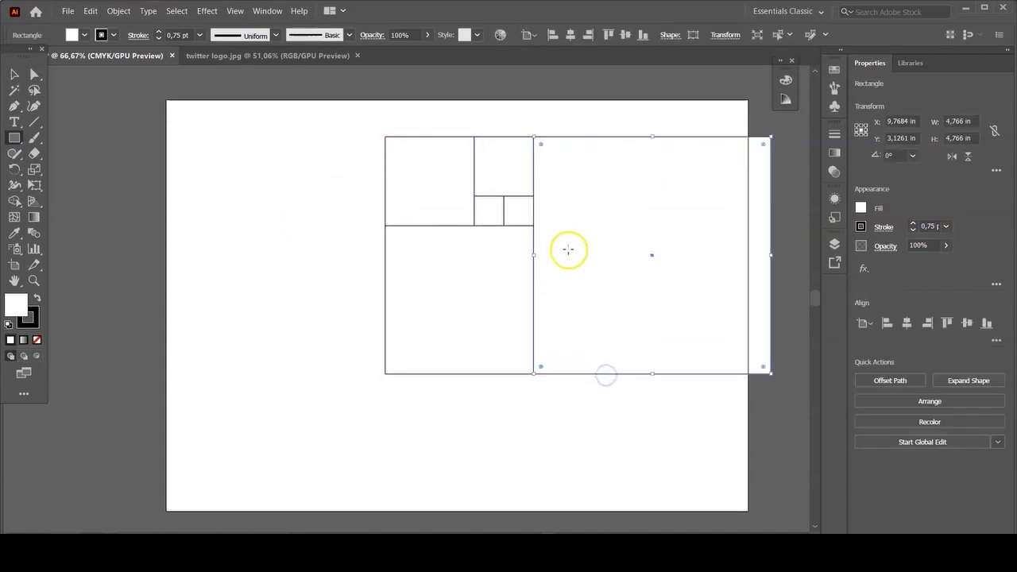
drag(569, 252, 547, 421)
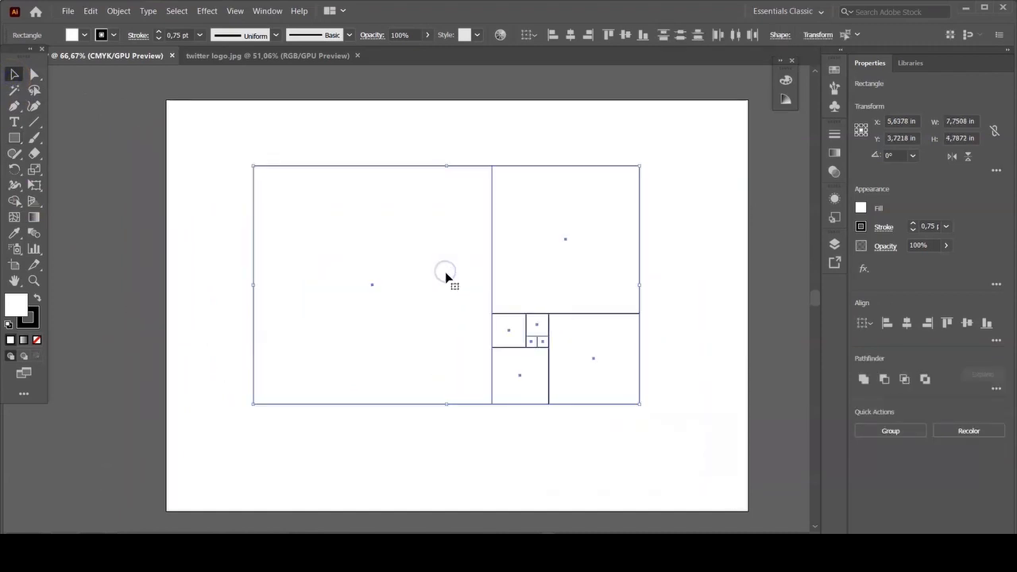
drag(447, 285, 459, 292)
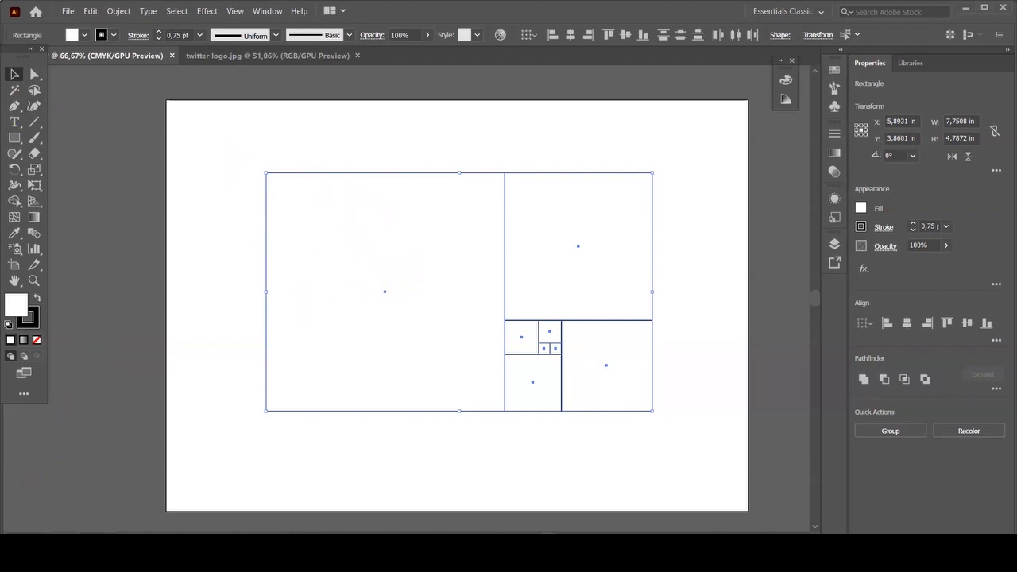
Step: Draw circles filling the largest and upper-right squares, then move the circle grid off the page
click(14, 139)
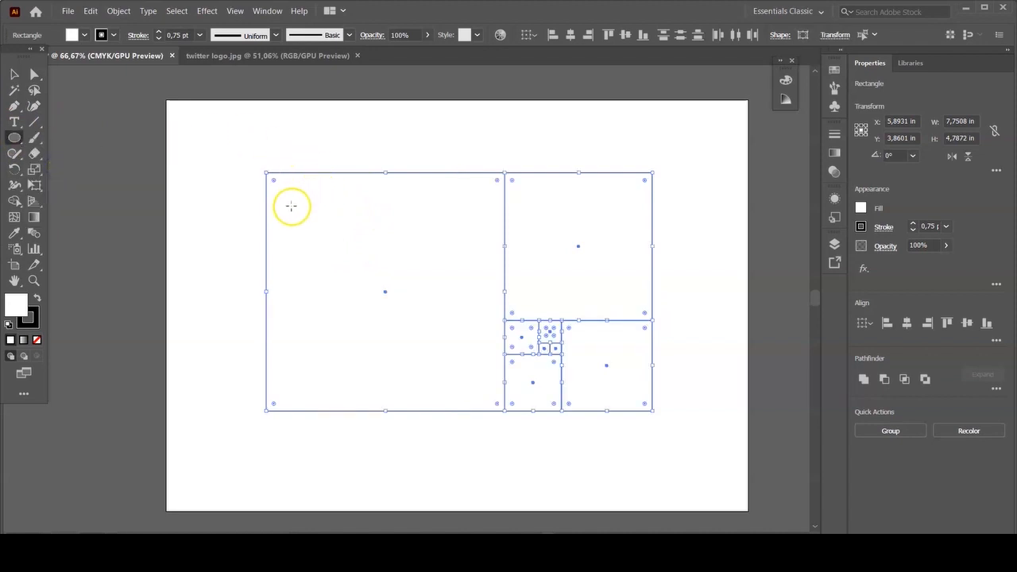
mouse_move(264, 173)
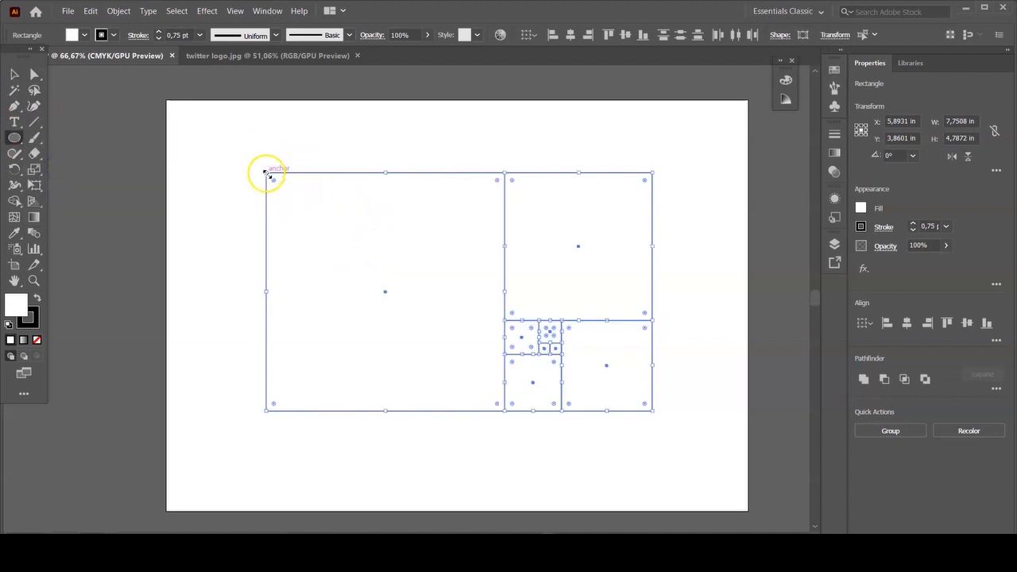
click(226, 154)
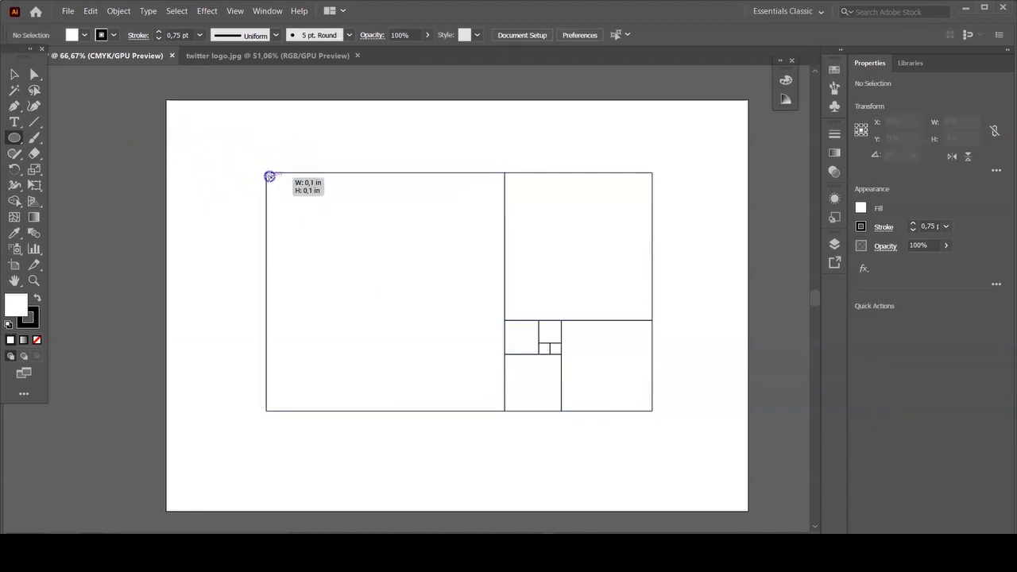
drag(269, 175, 459, 411)
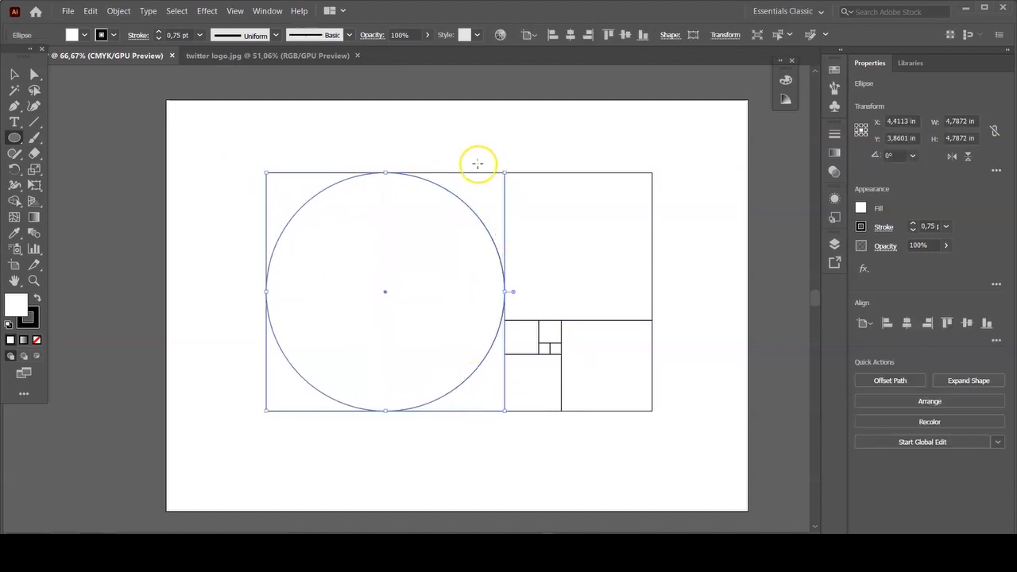
click(505, 172)
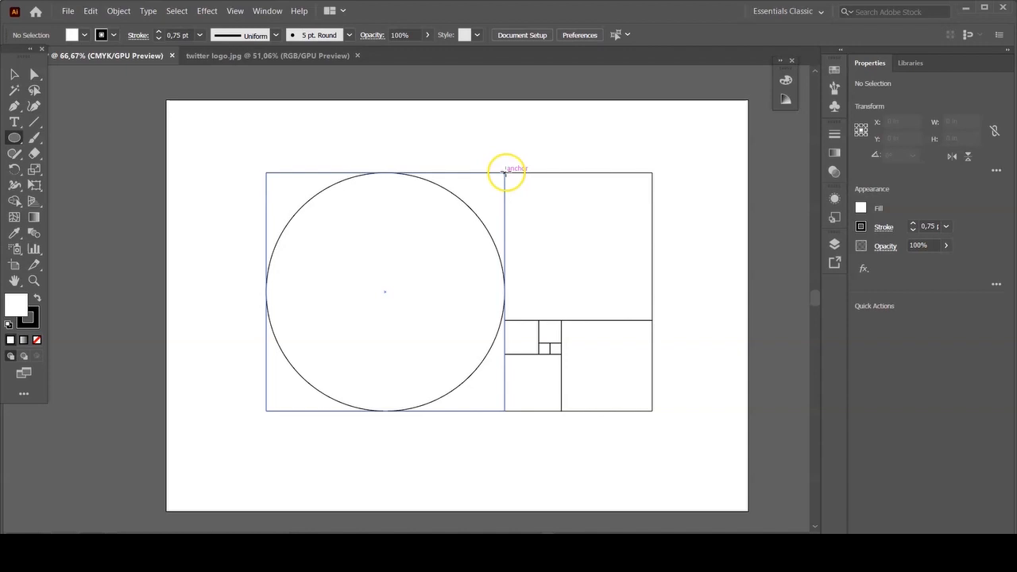
drag(506, 173, 634, 324)
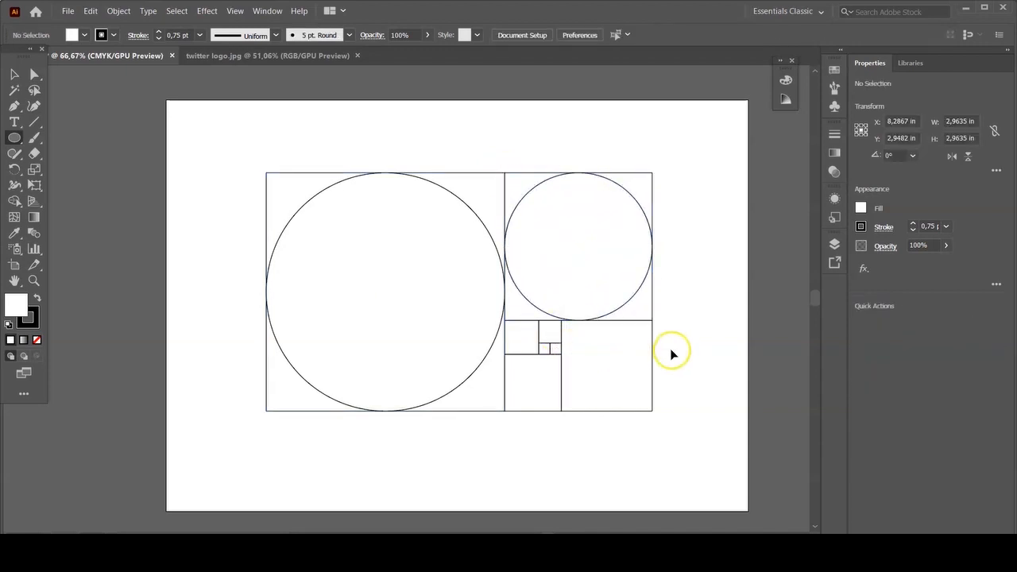
drag(564, 321, 651, 411)
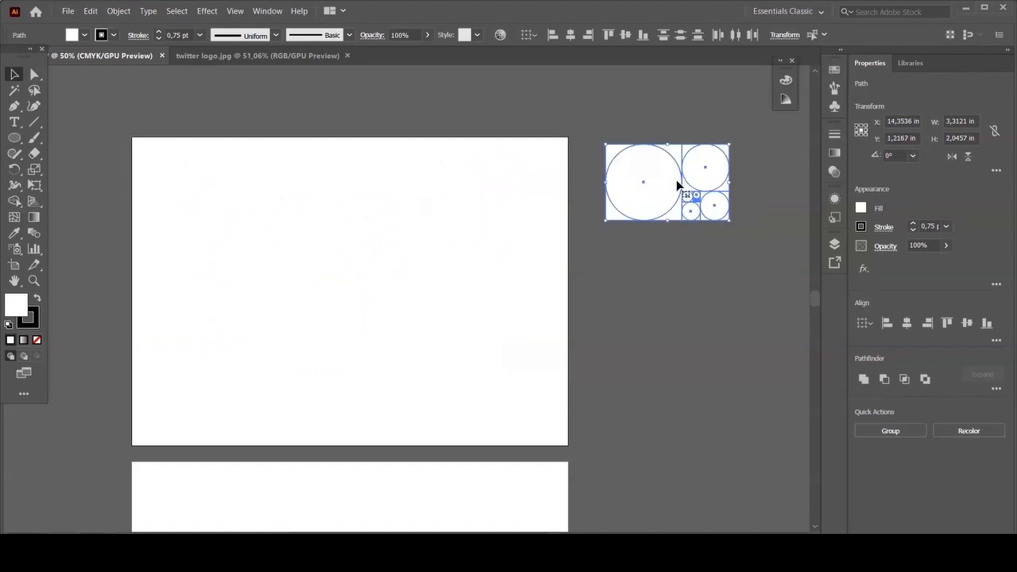
Step: Bring the concentric circle set beside the Twitter bird reference image
drag(644, 181, 671, 270)
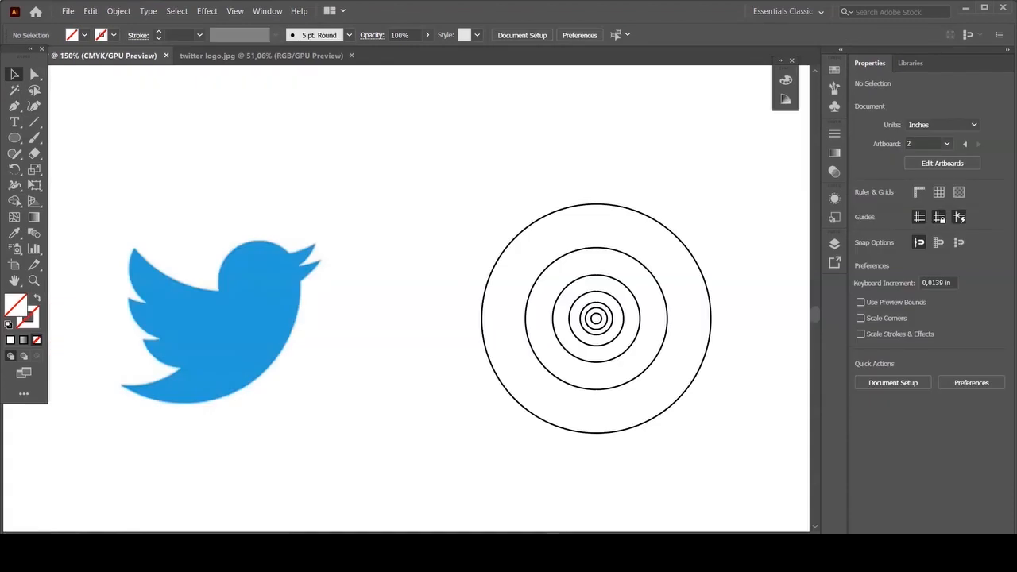
Step: Lock the bird image, then move and enlarge the largest circle to fit the bird's body
click(223, 365)
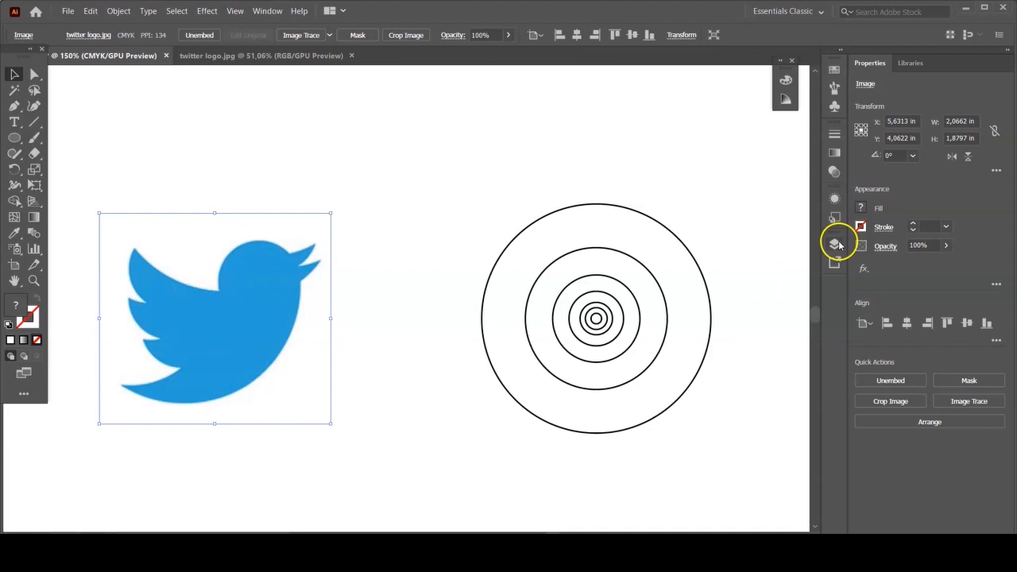
click(834, 244)
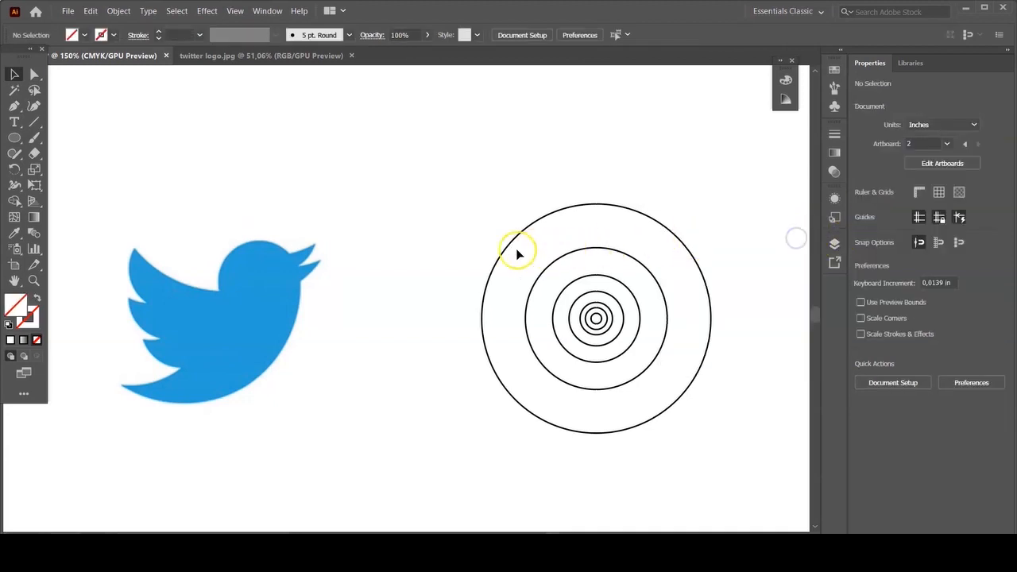
mouse_move(626, 208)
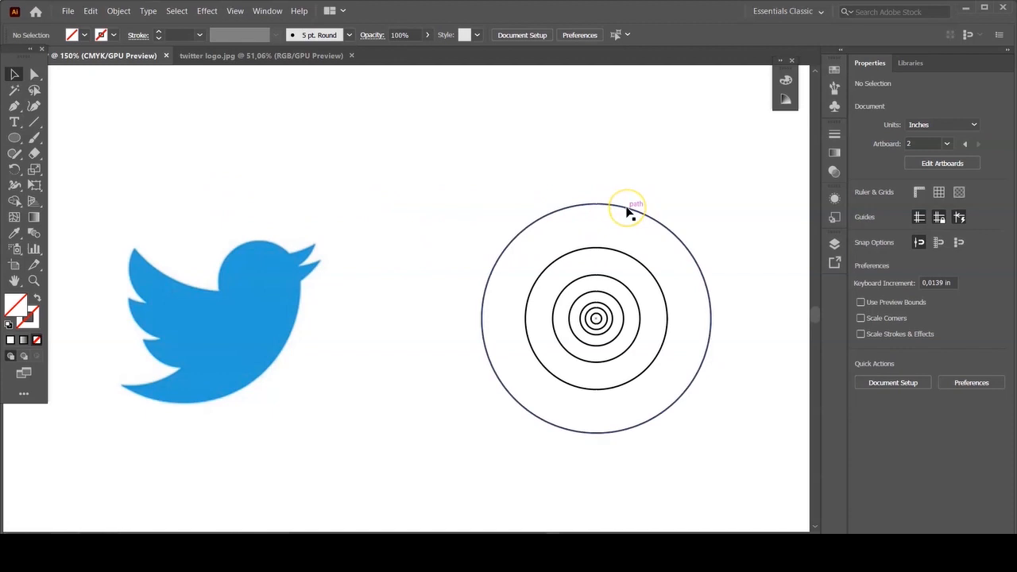
drag(628, 205, 292, 216)
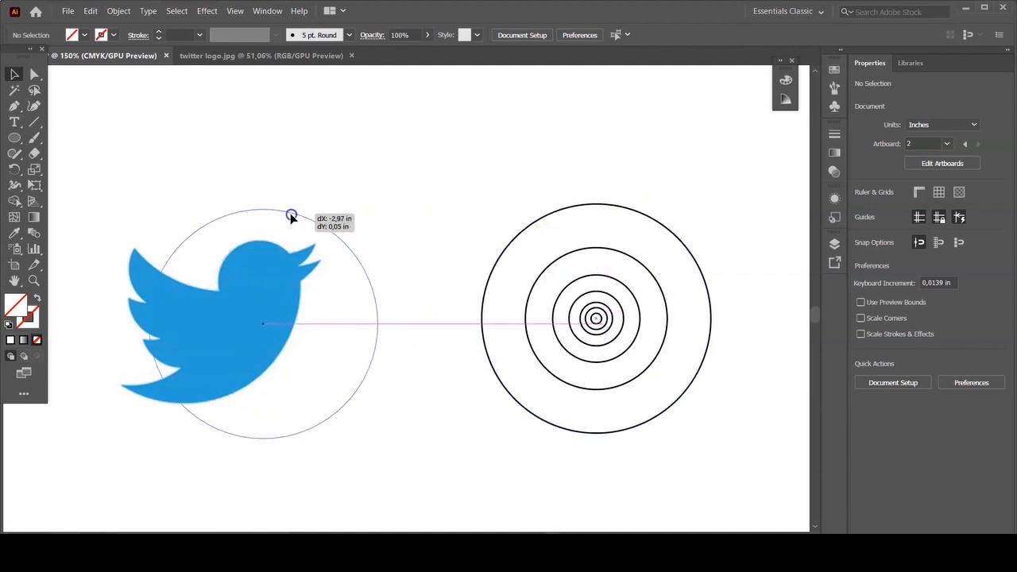
drag(293, 216, 219, 184)
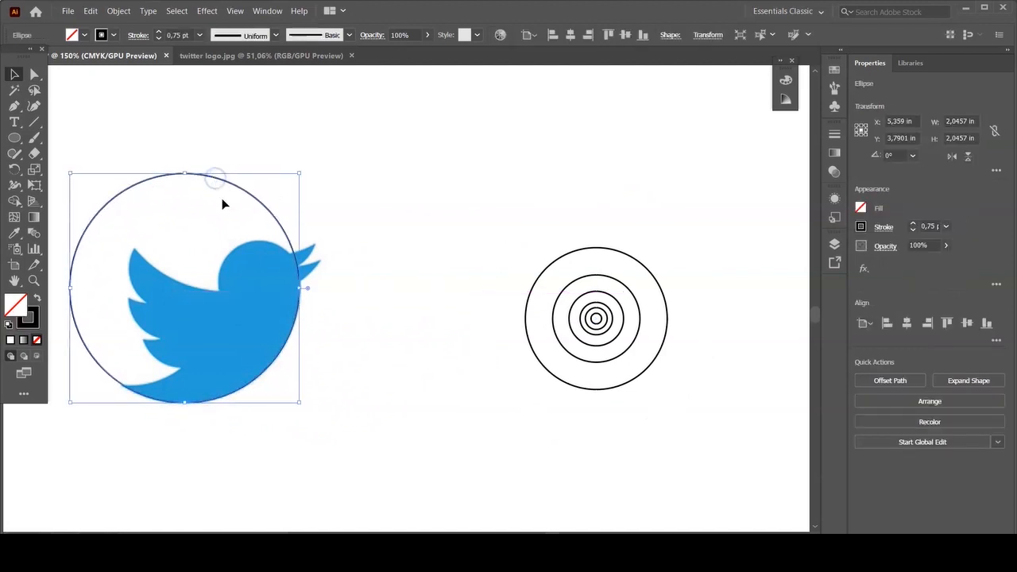
mouse_move(457, 259)
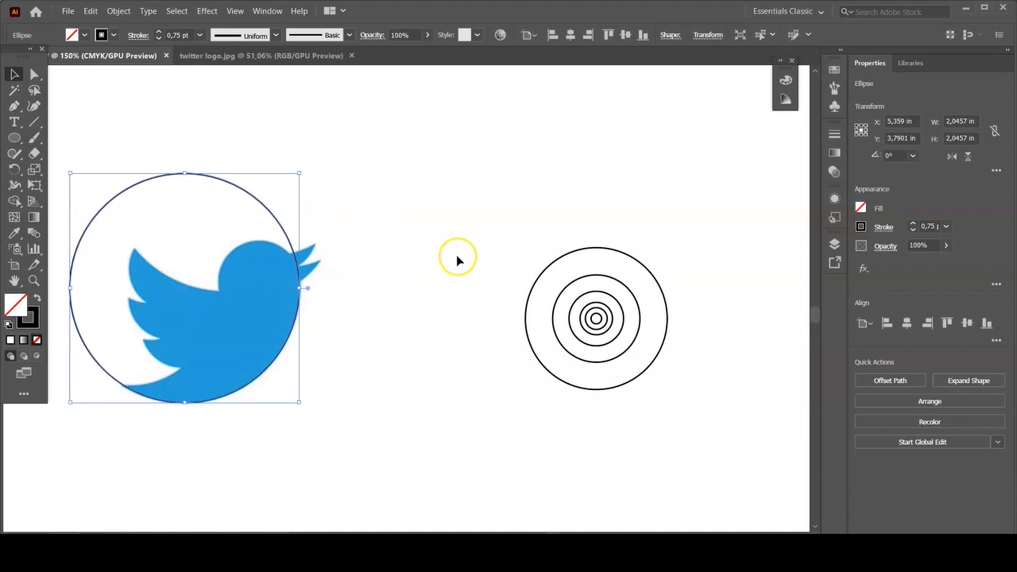
mouse_move(571, 289)
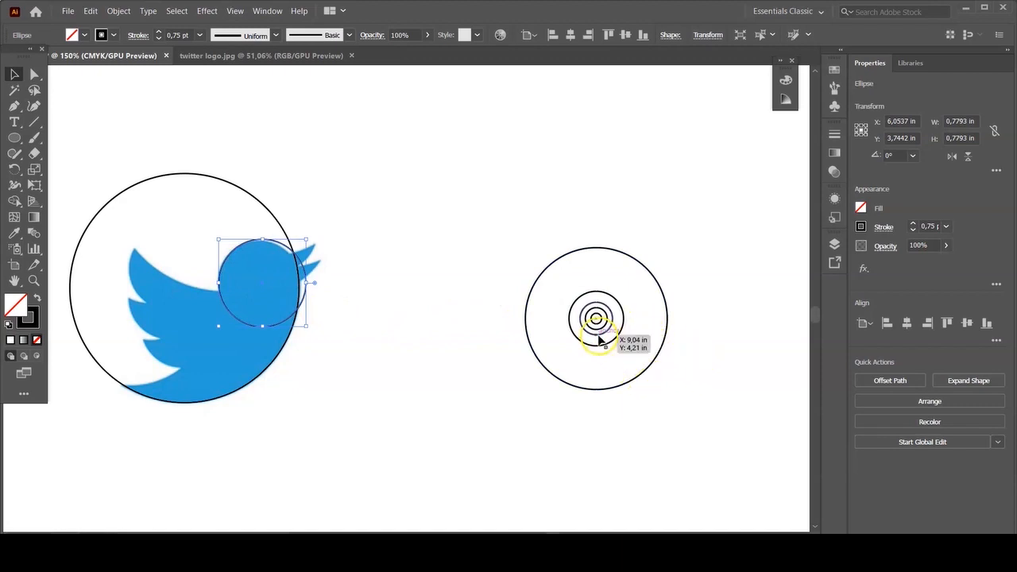
Step: Fit smaller circles to the bird's head, upper wing and wing curves
drag(596, 317, 296, 216)
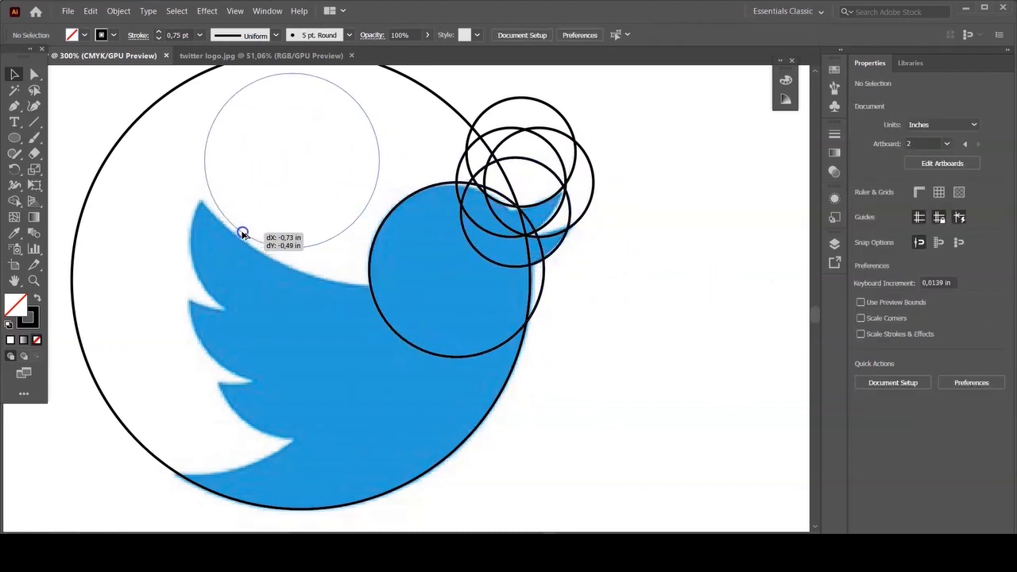
drag(242, 230, 231, 311)
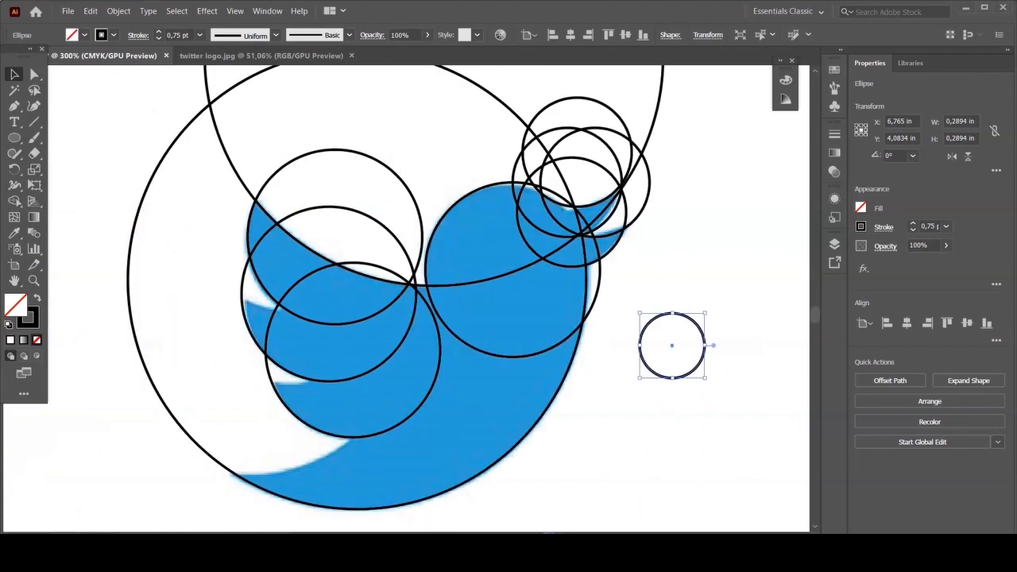
drag(671, 343, 264, 278)
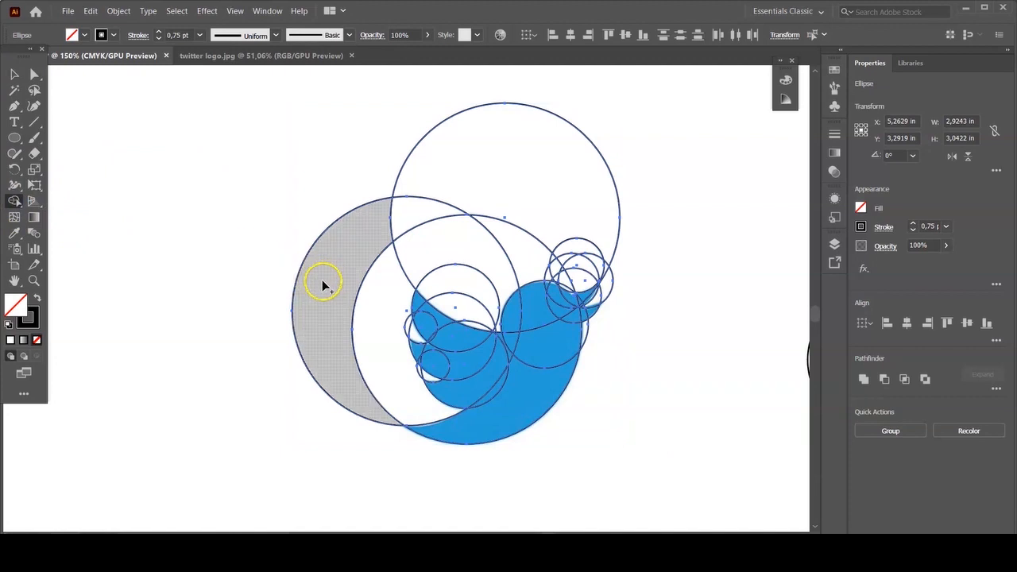
mouse_move(318, 279)
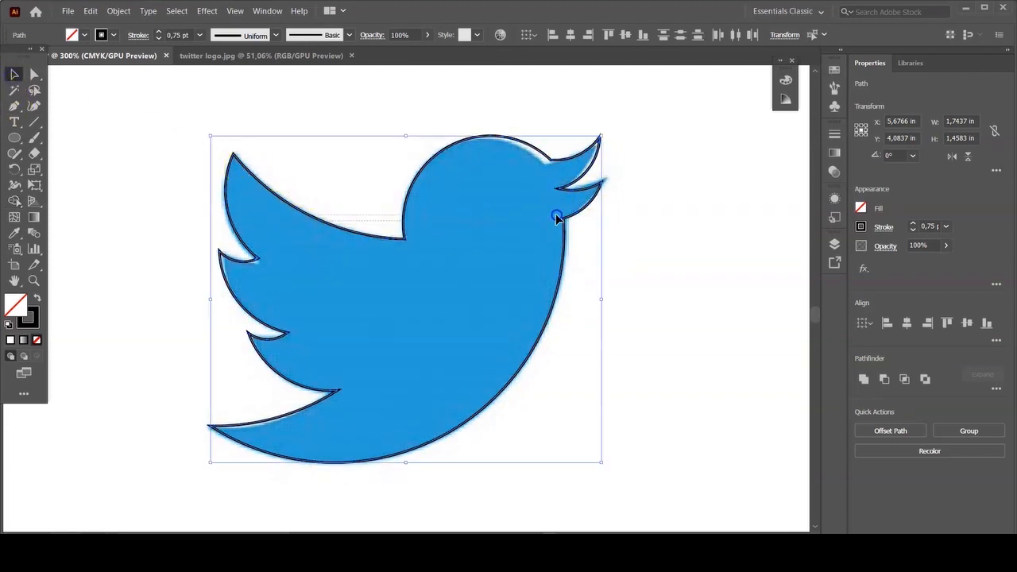
Step: Place the bird outline below the original logo and sample its blue fill with the Eyedropper
drag(556, 216, 533, 175)
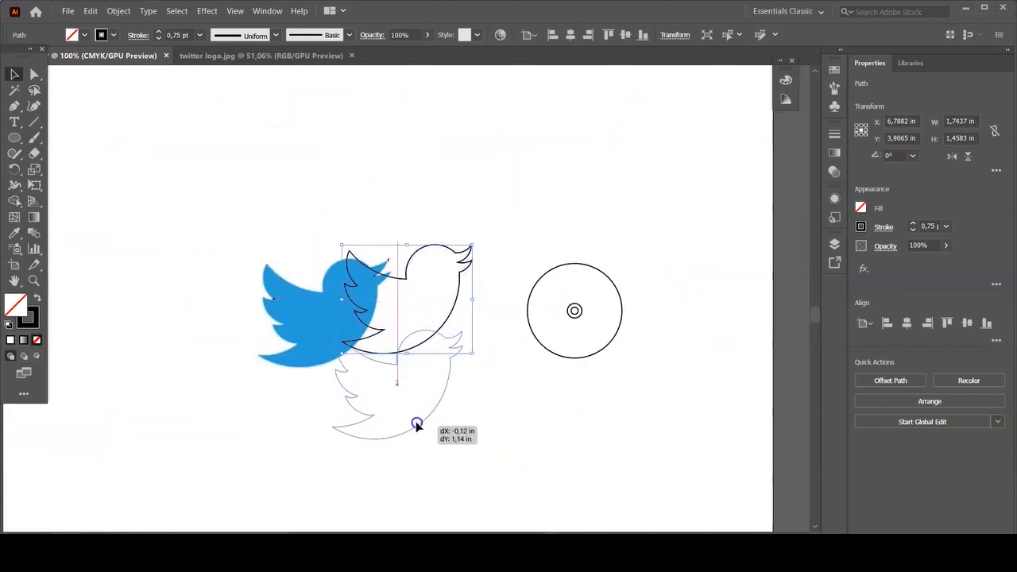
drag(416, 426, 429, 429)
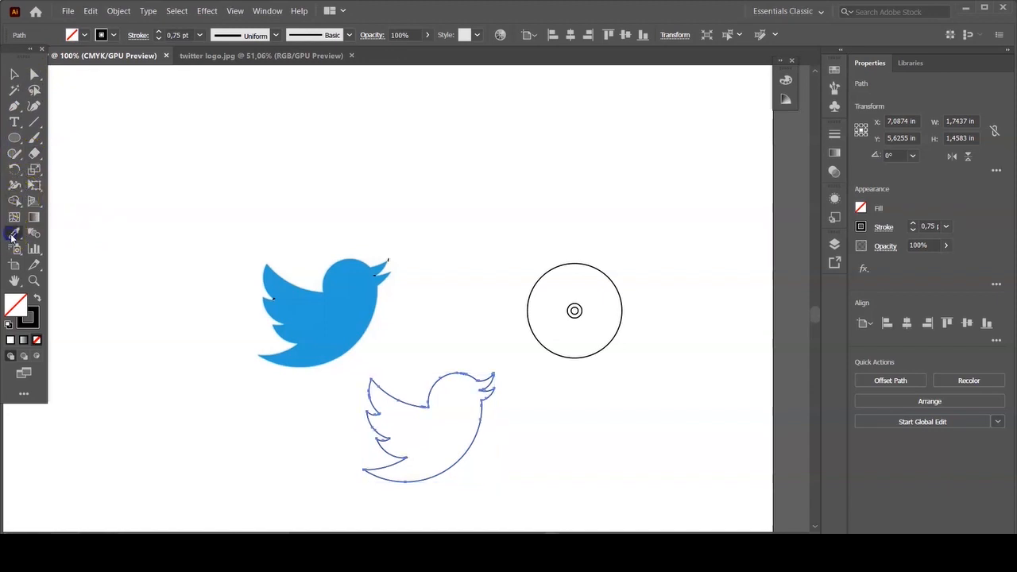
click(429, 429)
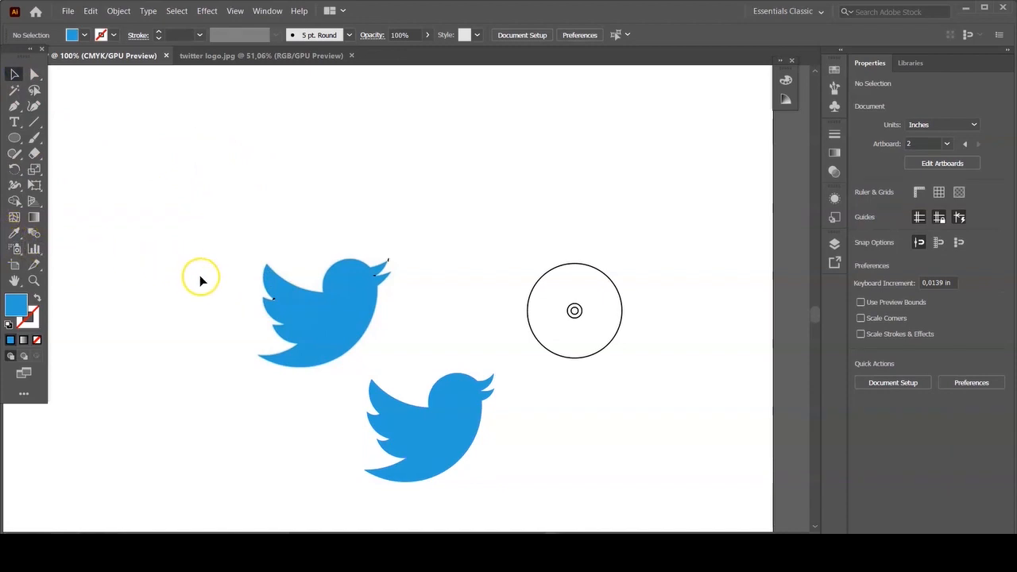
Step: Scroll to the LOGOS document showing the bird, bat, Chrome and Shazam logos
scroll(down, 3)
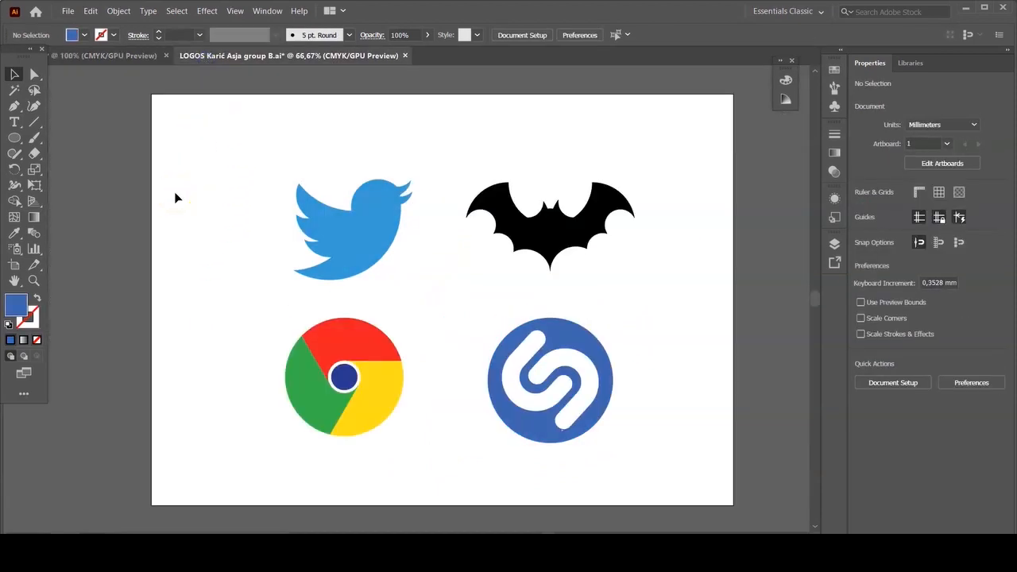
mouse_move(114, 174)
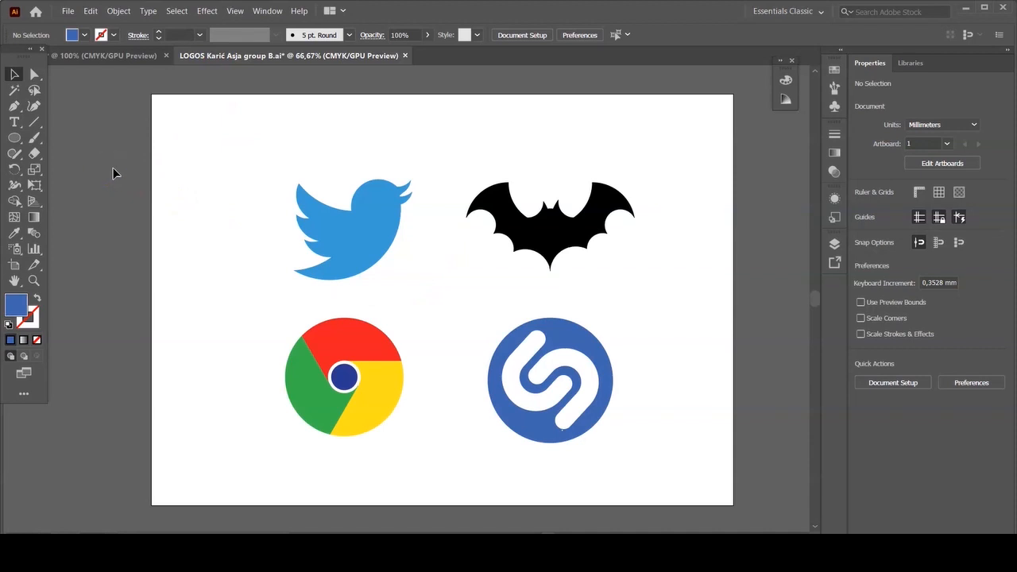